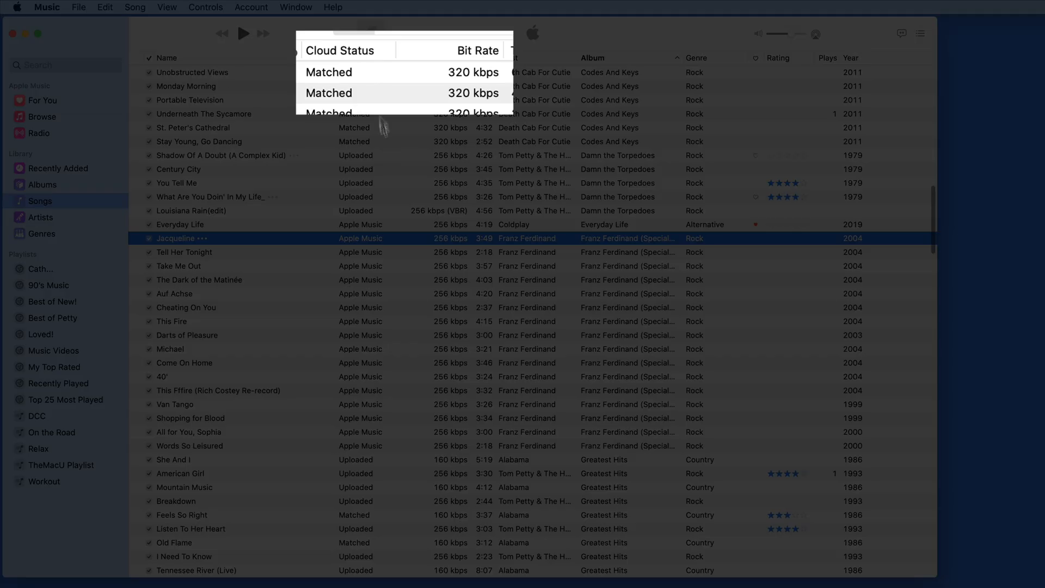
{"action": "mouse_move", "coordinate": [475, 68]}
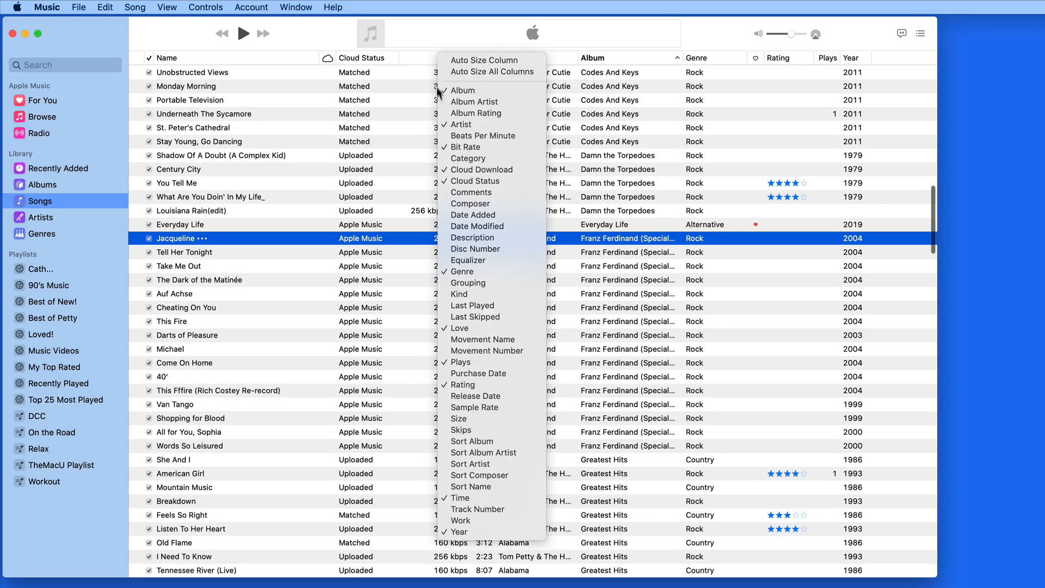
{"action": "mouse_move", "coordinate": [475, 180]}
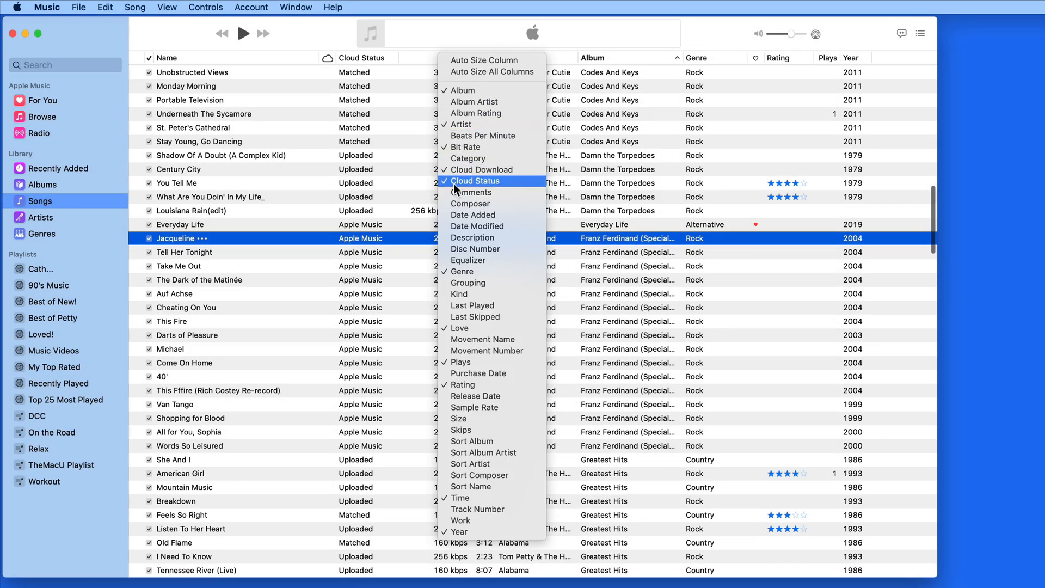
Keep the Cloud Status column shown and start searching for 'Damn the'.
{"action": "left_click", "coordinate": [463, 146]}
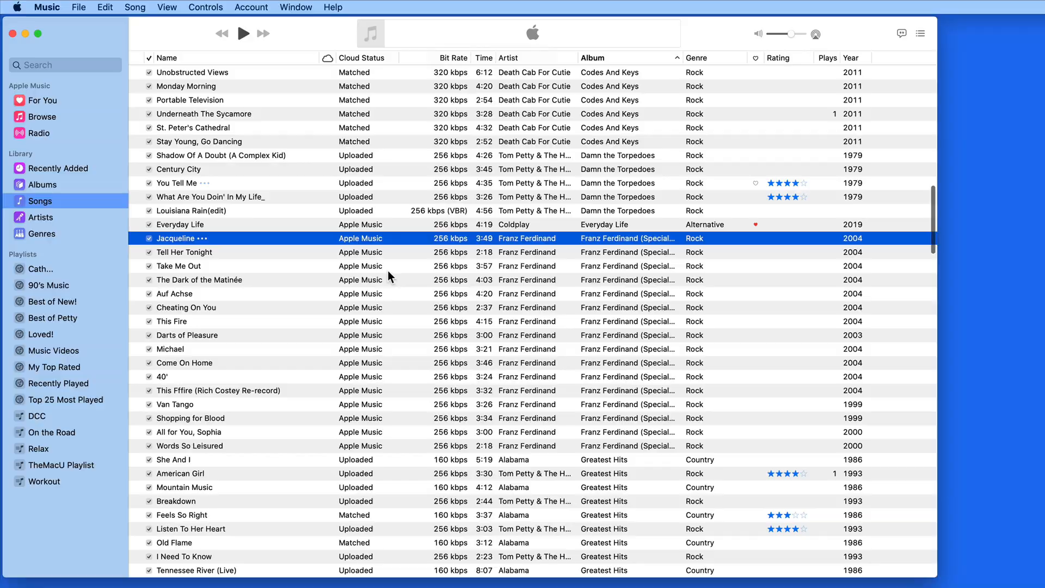
{"action": "left_click", "coordinate": [360, 210]}
{"action": "type", "text": "Damn the"}
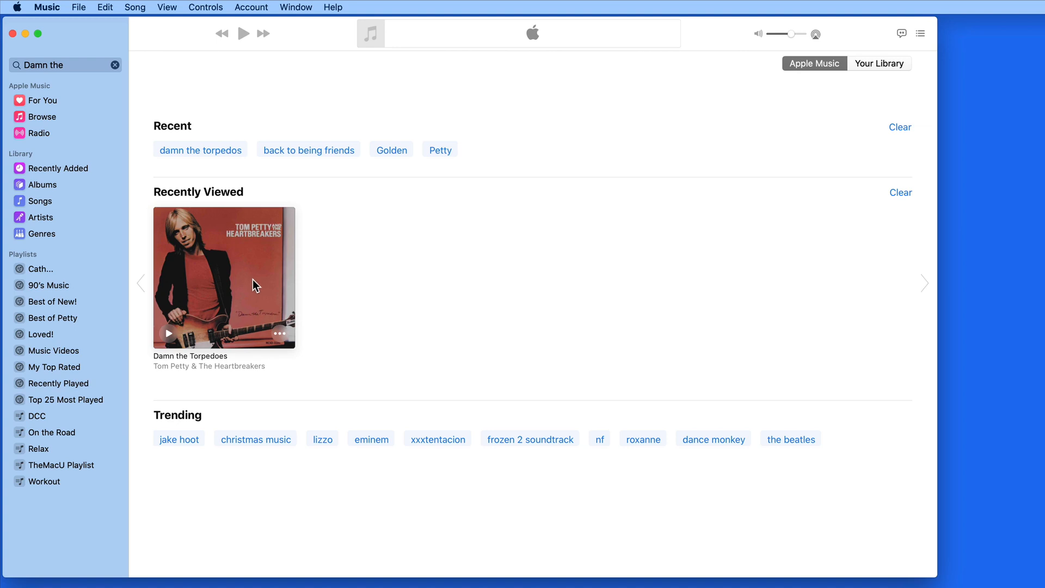
Browse the Damn the Torpedoes album page and its nine-track list.
{"action": "left_click", "coordinate": [224, 278]}
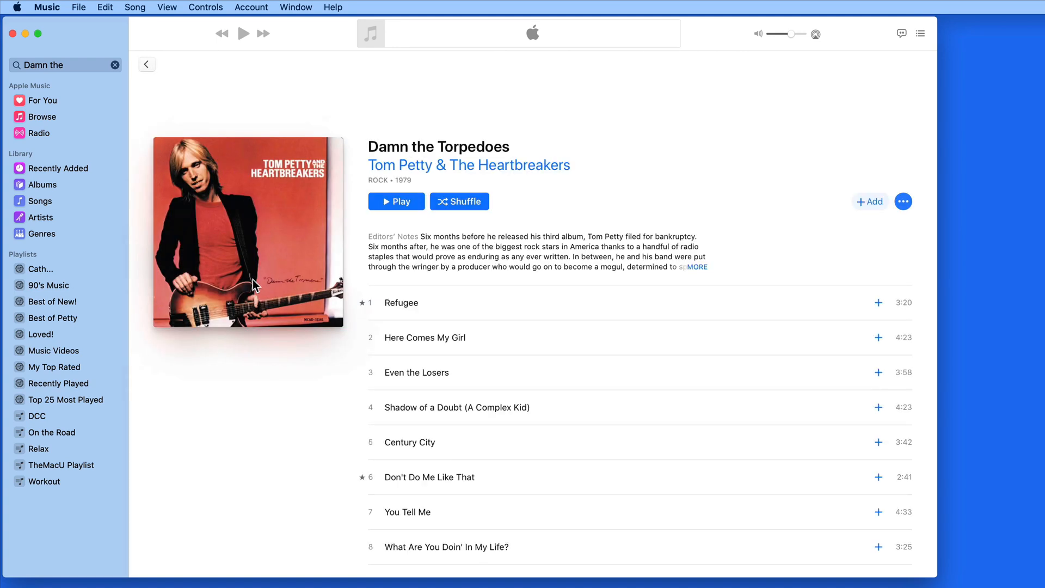
{"action": "scroll", "scroll_direction": "down", "scroll_amount": 3}
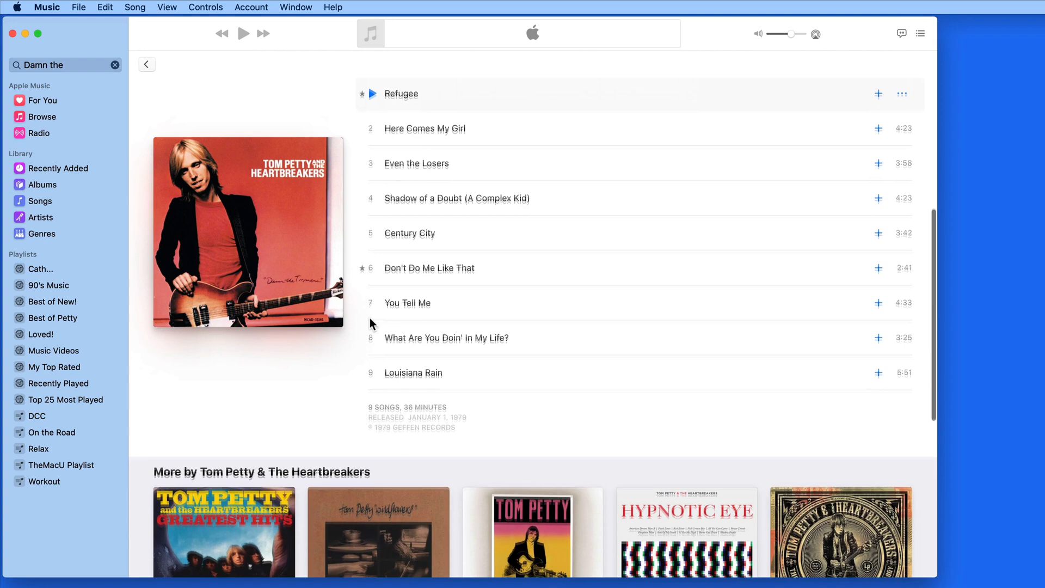
{"action": "scroll", "scroll_direction": "up", "scroll_amount": 3}
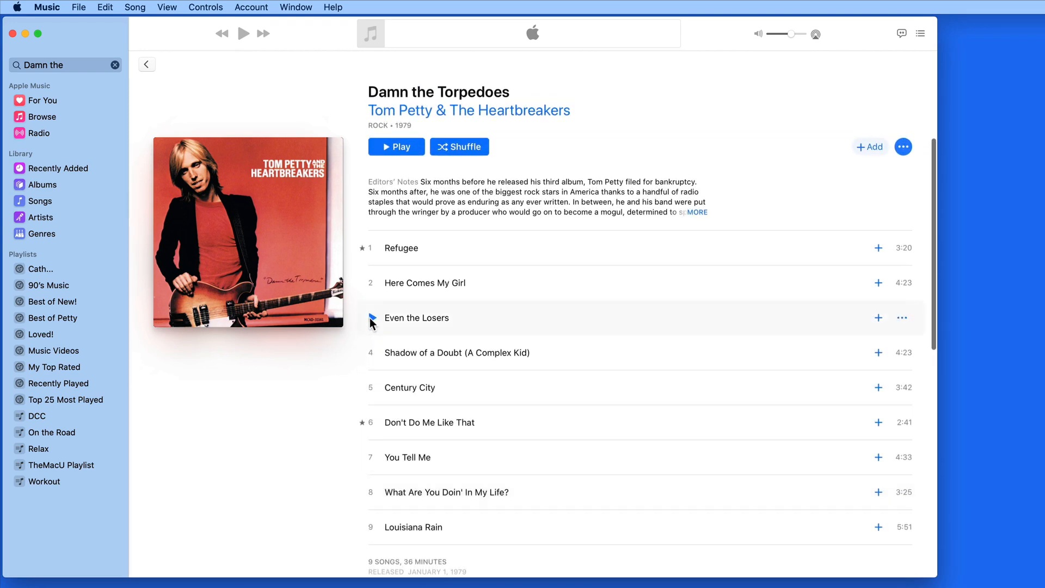
{"action": "mouse_move", "coordinate": [55, 187]}
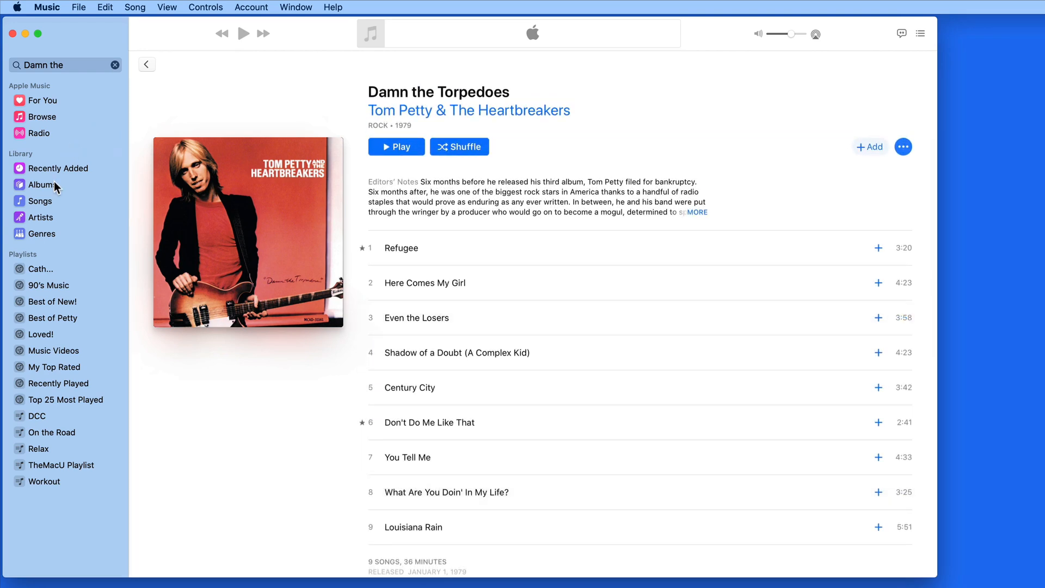
Return to the library Songs list and select the uploaded track 'You Tell Me'.
{"action": "left_click", "coordinate": [41, 200]}
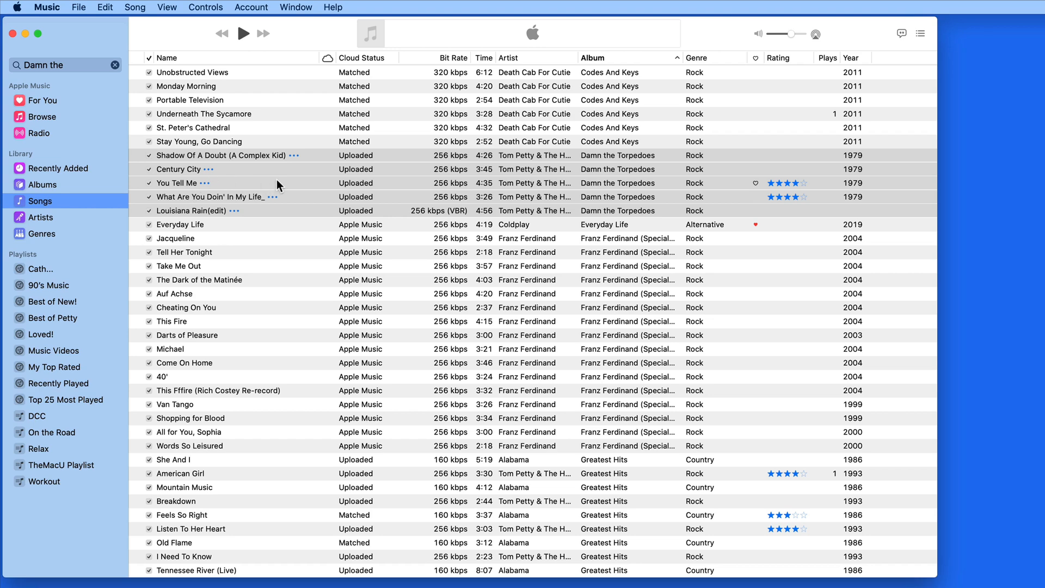
{"action": "left_click", "coordinate": [177, 183]}
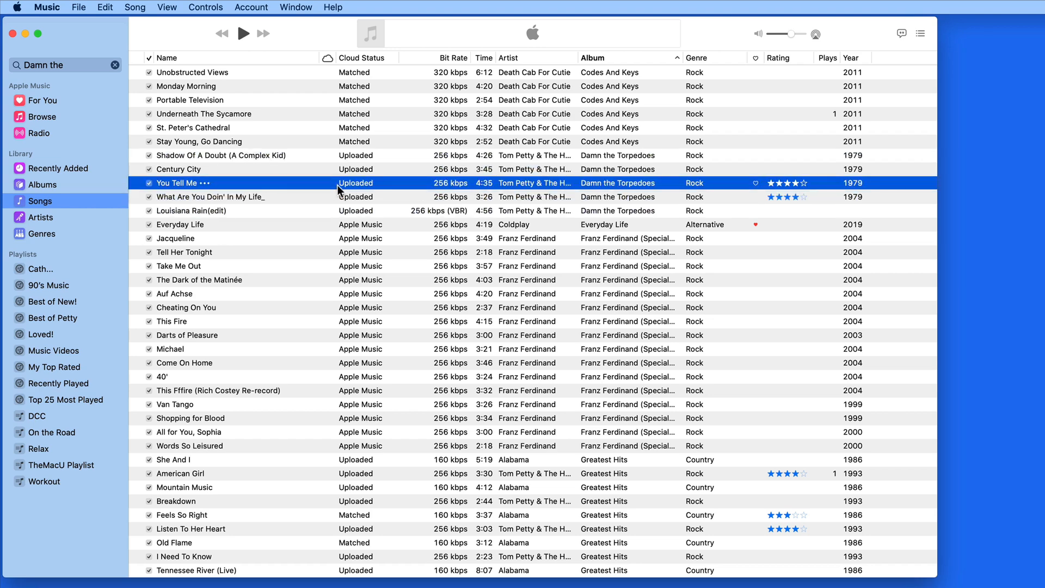
{"action": "mouse_move", "coordinate": [398, 190]}
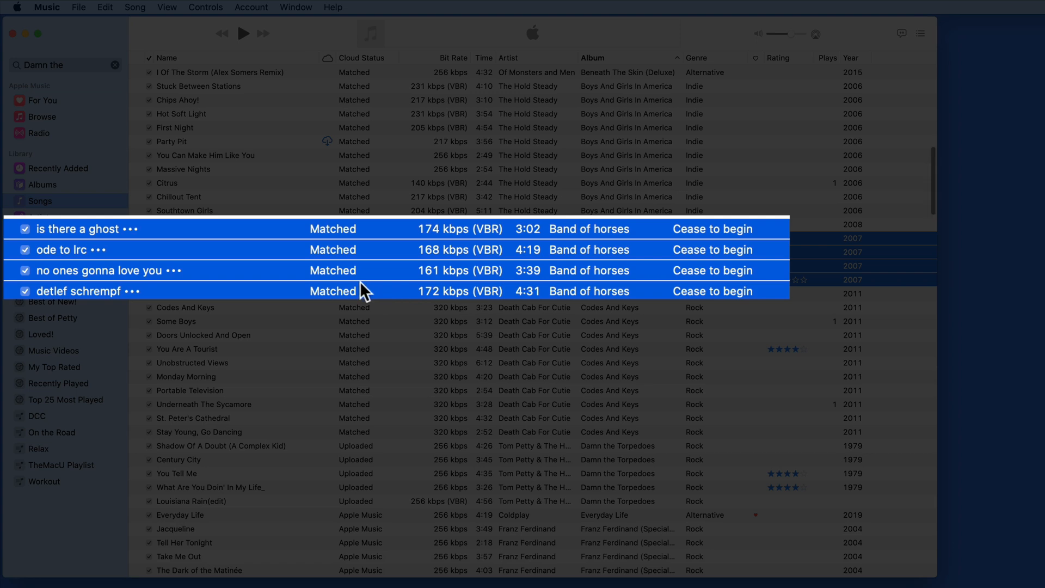
{"action": "mouse_move", "coordinate": [451, 241]}
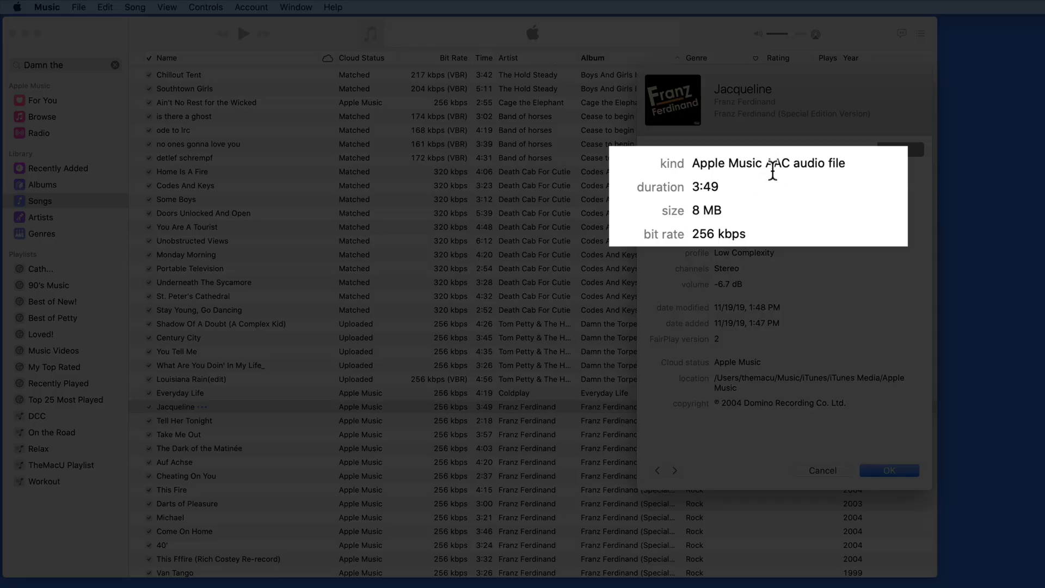
{"action": "mouse_move", "coordinate": [765, 273]}
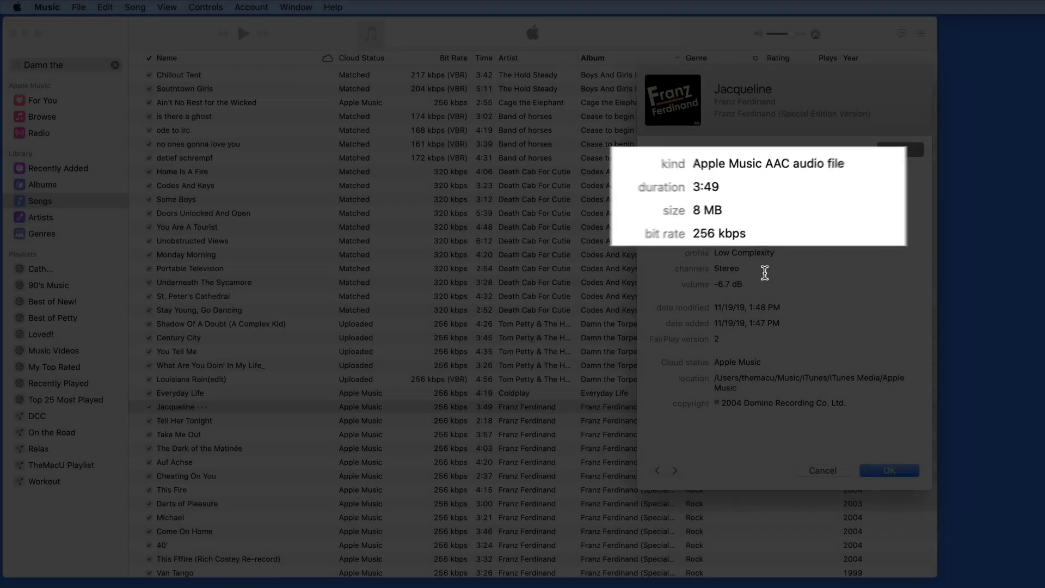
Dismiss Jacqueline's Get Info window and scroll up to the Band of Horses tracks.
{"action": "left_click", "coordinate": [889, 471]}
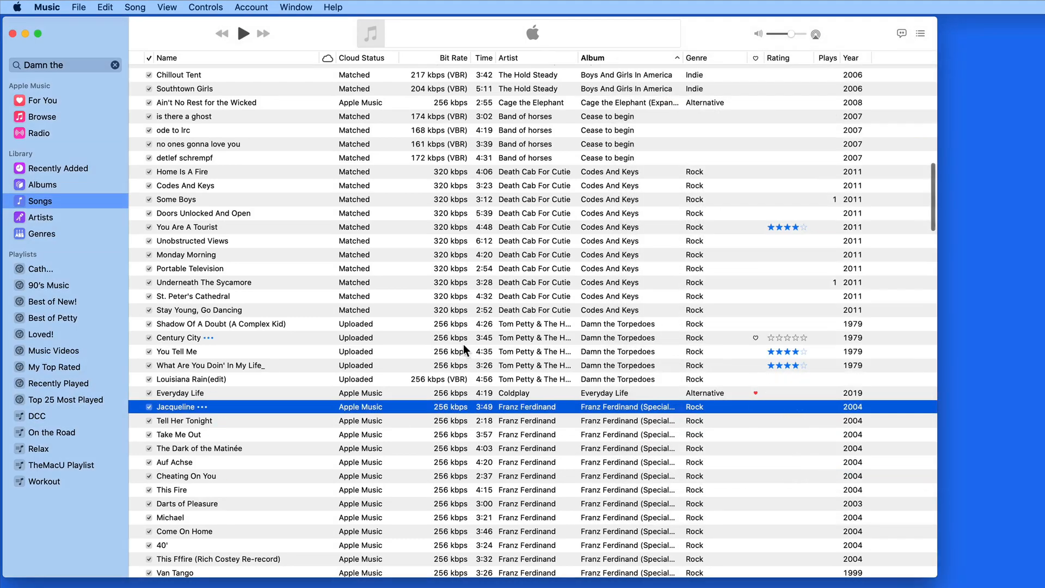
{"action": "scroll", "scroll_direction": "up", "scroll_amount": 3}
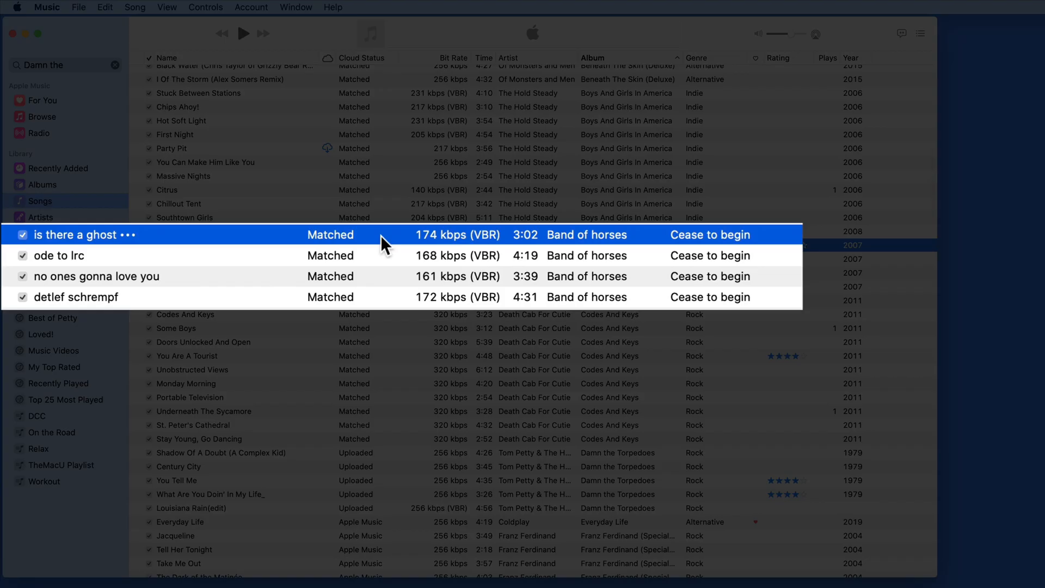
{"action": "mouse_move", "coordinate": [372, 287]}
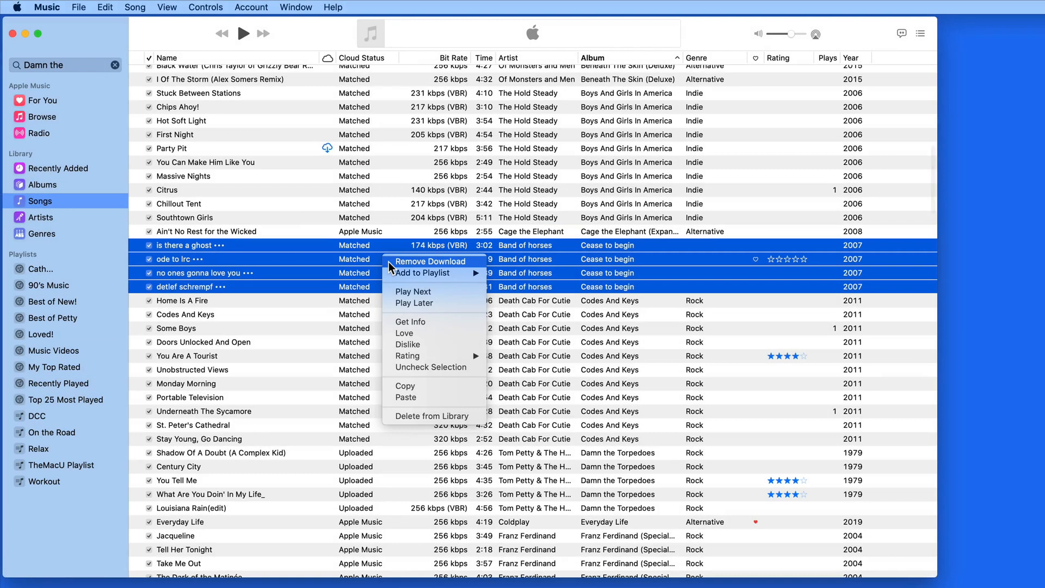
Remove the downloaded copies of the four matched Band of Horses tracks.
{"action": "left_click", "coordinate": [430, 260]}
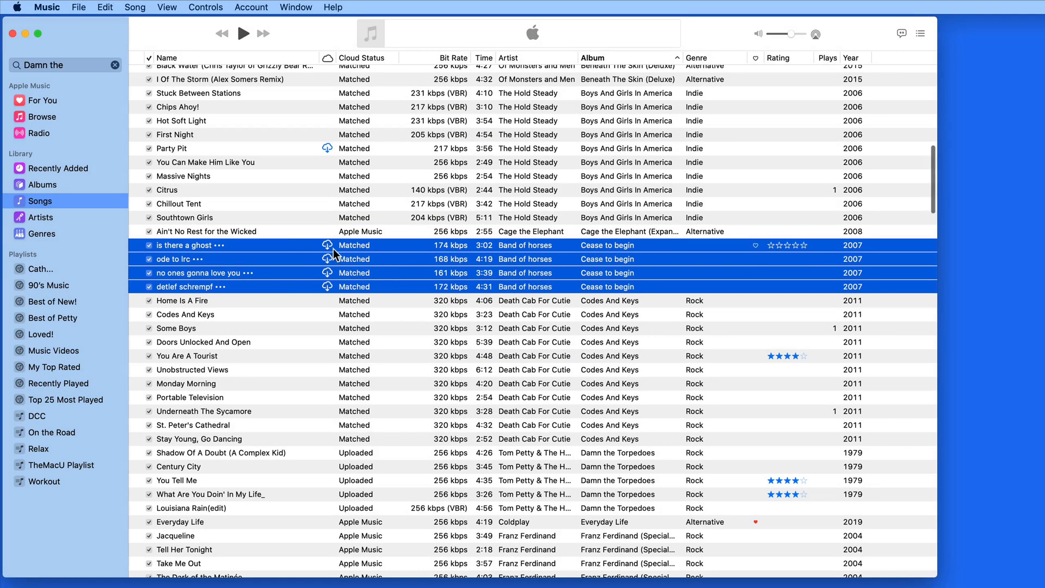
{"action": "mouse_move", "coordinate": [390, 248]}
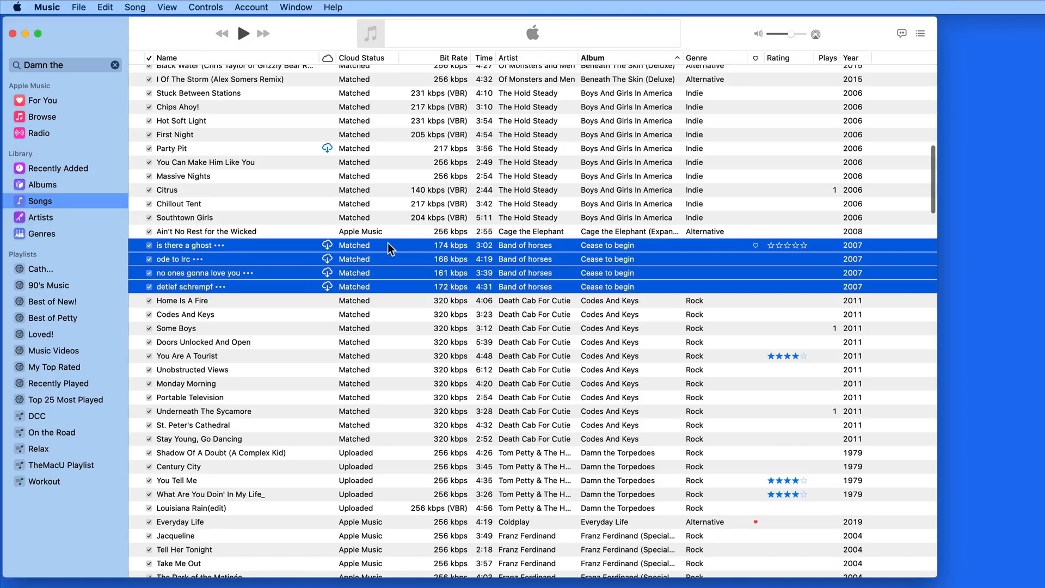
Re-download the four selected Band of Horses tracks from the cloud at 256 kbps.
{"action": "right_click", "coordinate": [390, 247]}
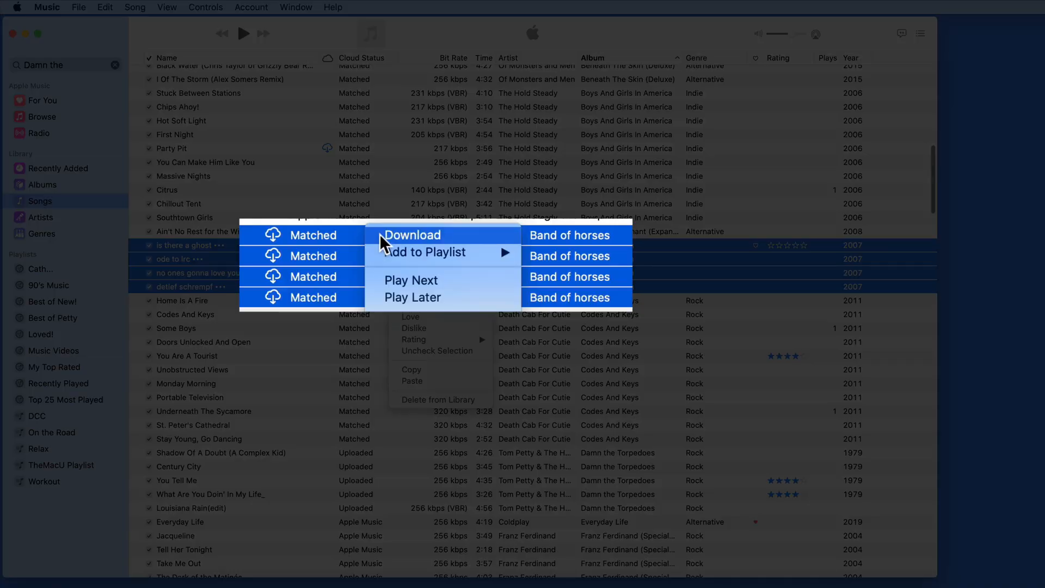
{"action": "left_click", "coordinate": [412, 236]}
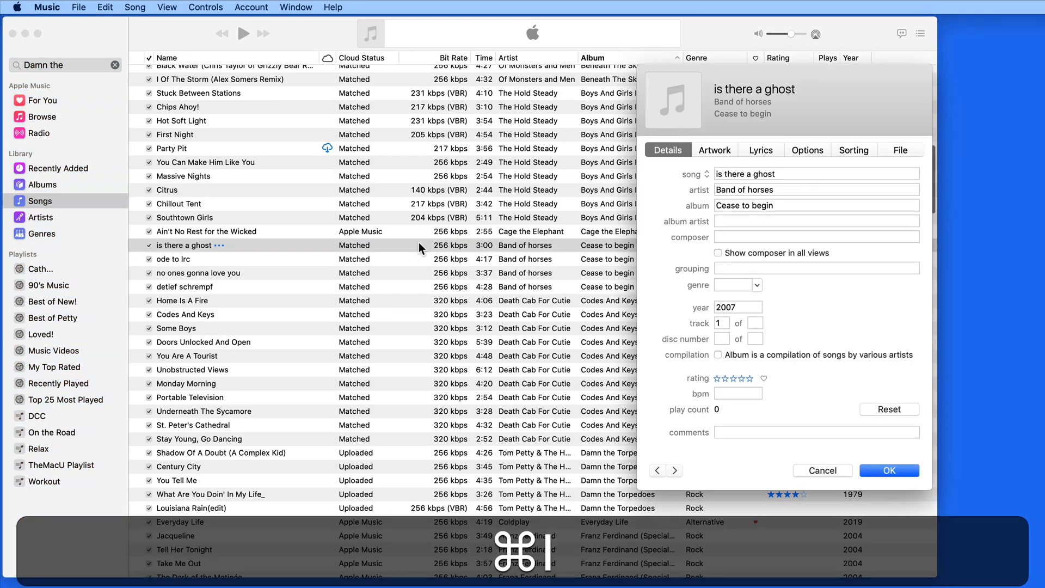
{"action": "left_click", "coordinate": [899, 150]}
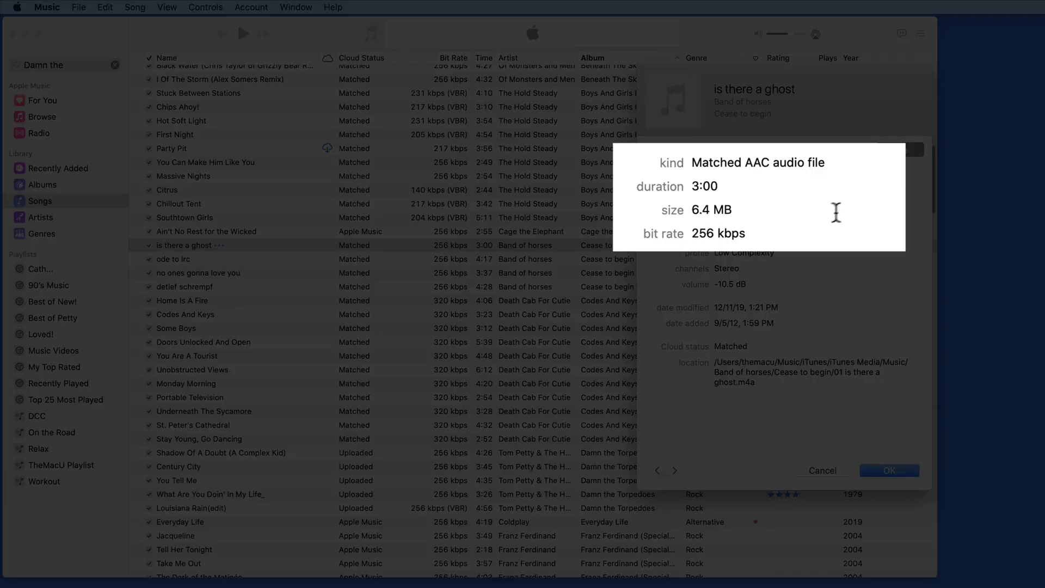
{"action": "mouse_move", "coordinate": [807, 211]}
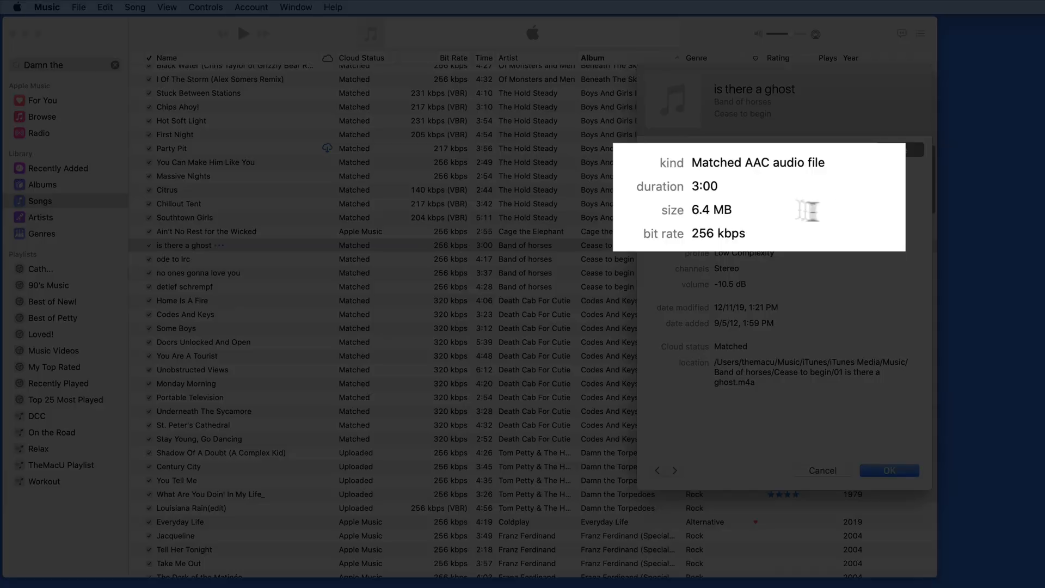
{"action": "left_click", "coordinate": [888, 470]}
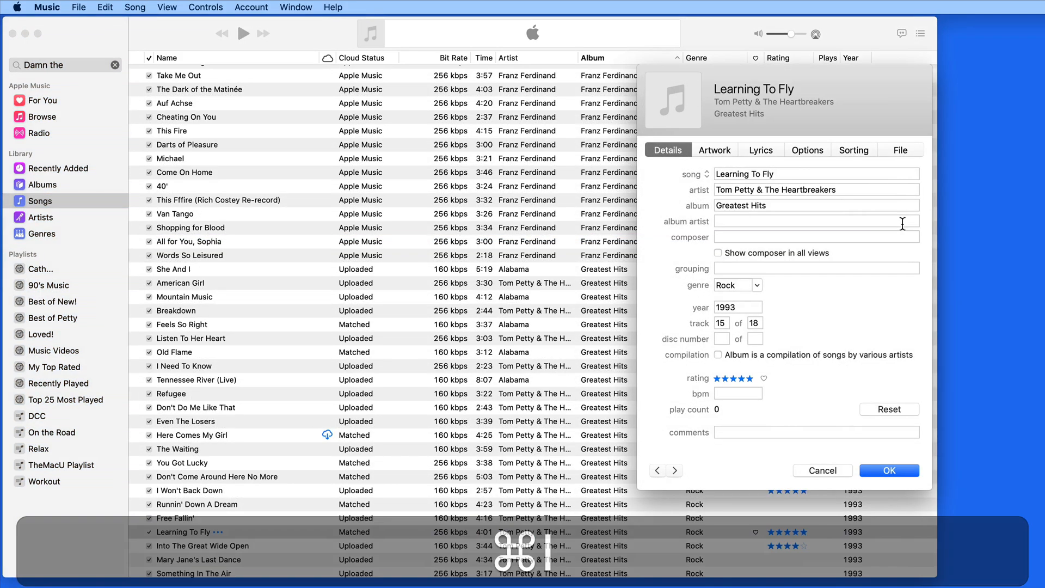
{"action": "left_click", "coordinate": [899, 149]}
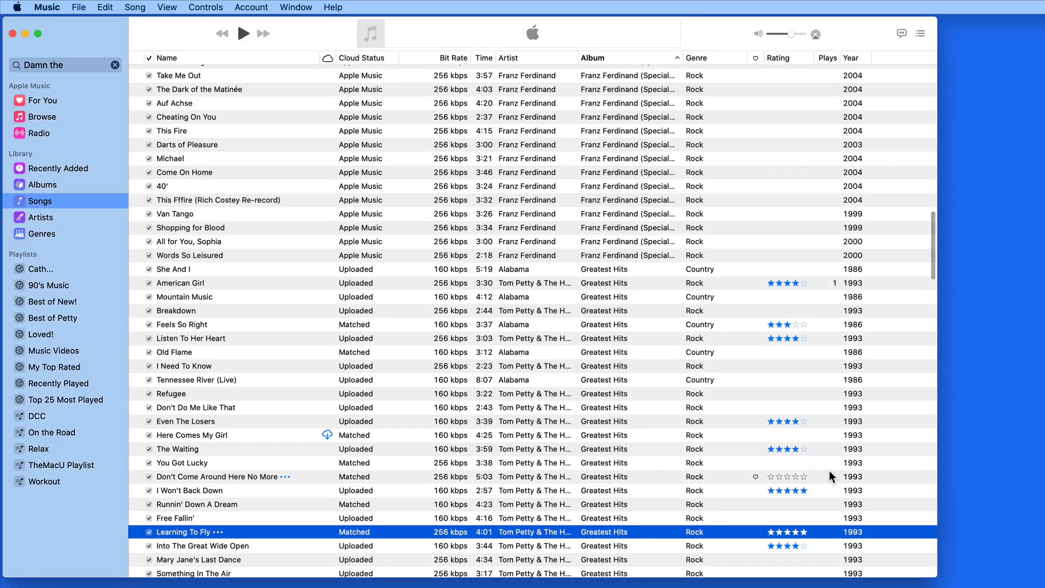
{"action": "scroll", "scroll_direction": "up", "scroll_amount": 3}
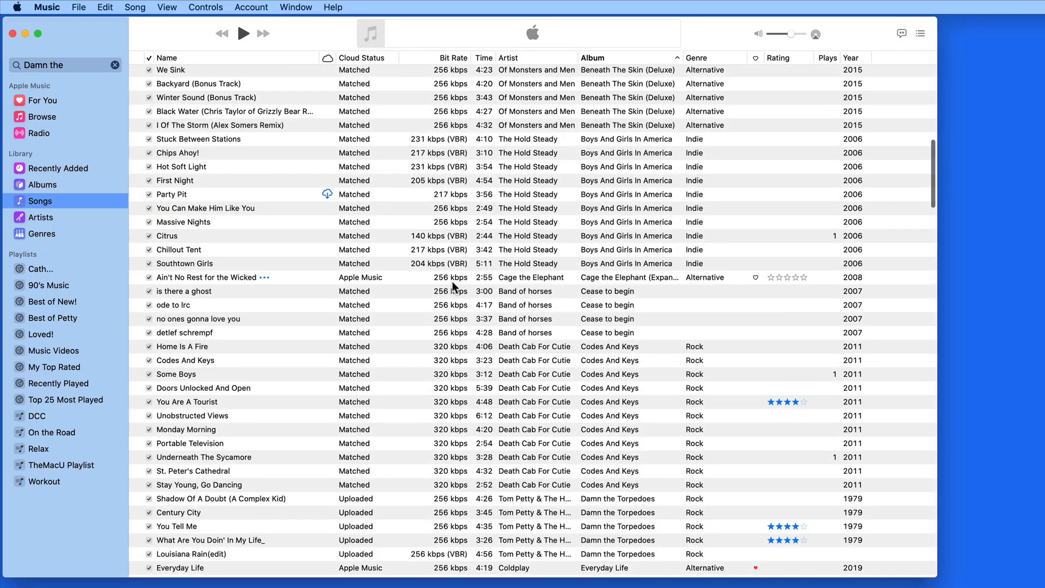
Start a new smart playlist with a first rule Bit Rate is less than 256.
{"action": "left_click", "coordinate": [78, 8]}
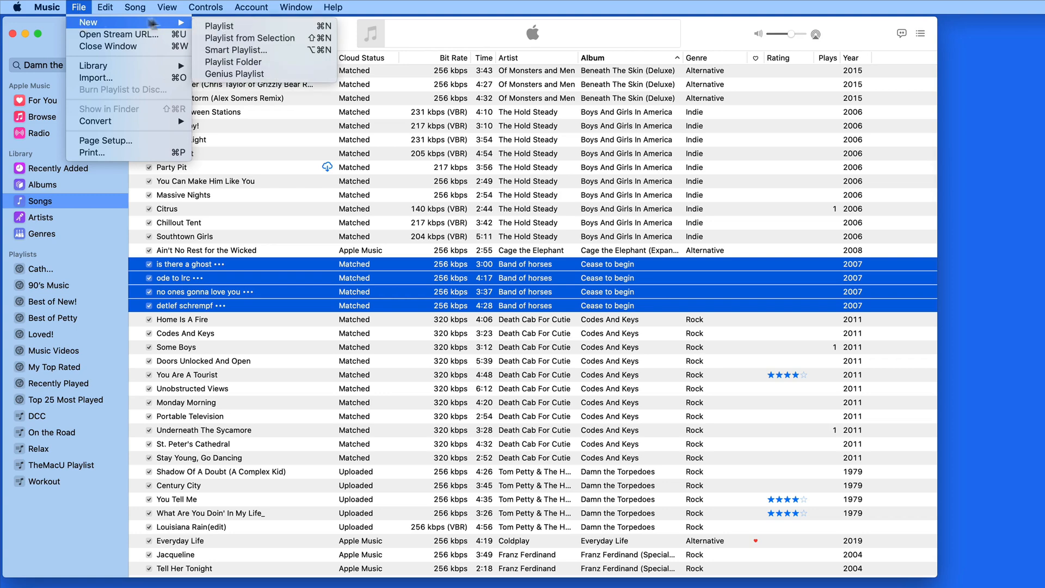
{"action": "left_click", "coordinate": [235, 50]}
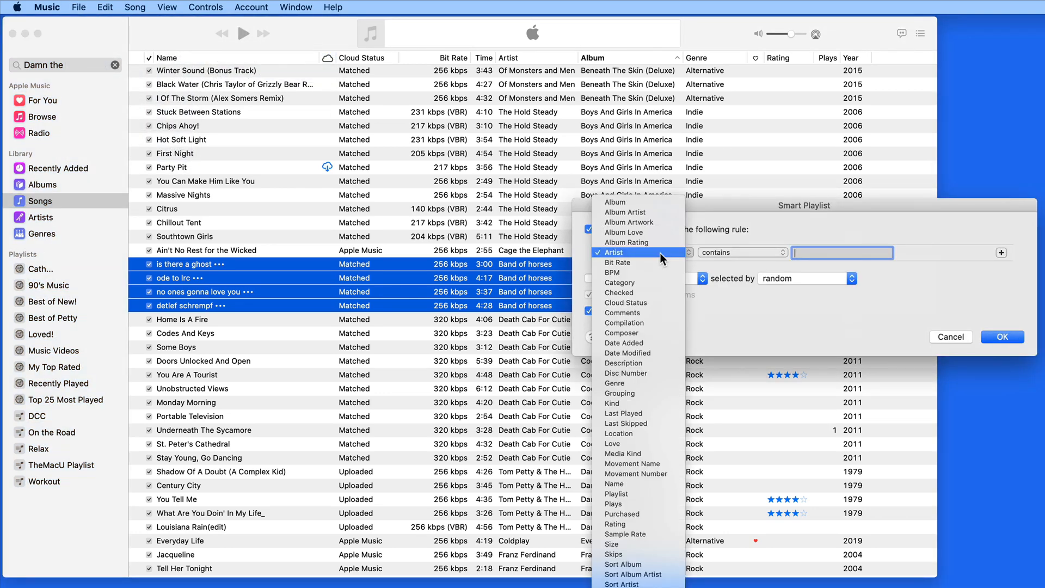
{"action": "mouse_move", "coordinate": [644, 263]}
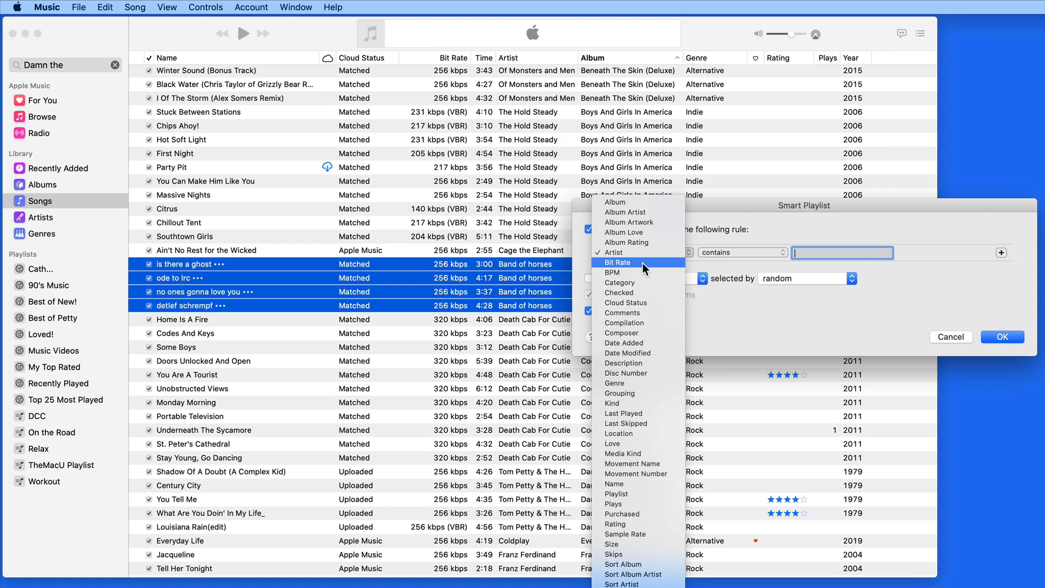
{"action": "left_click", "coordinate": [617, 263]}
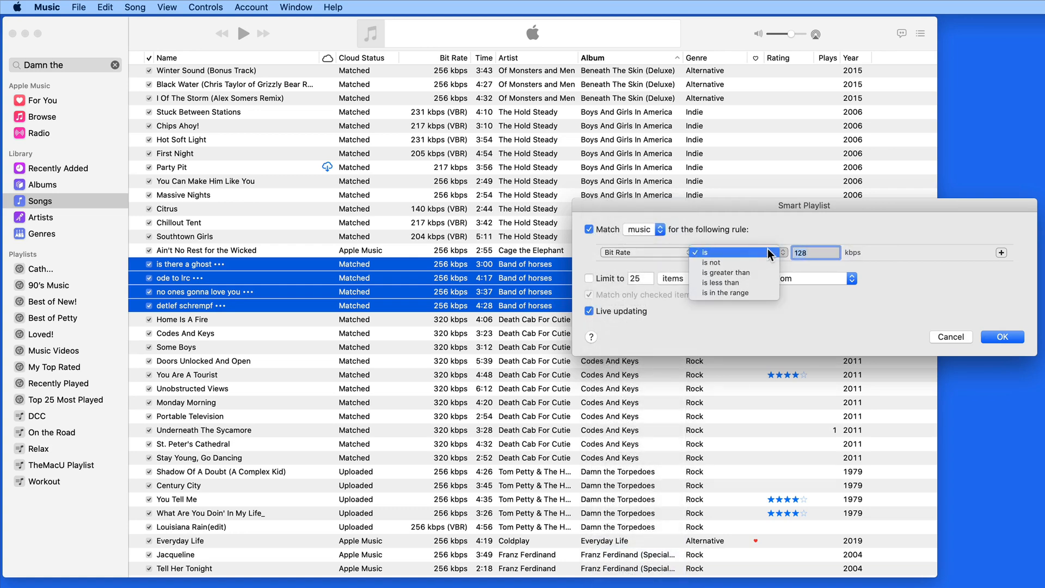
{"action": "left_click", "coordinate": [726, 281]}
{"action": "type", "text": "2"}
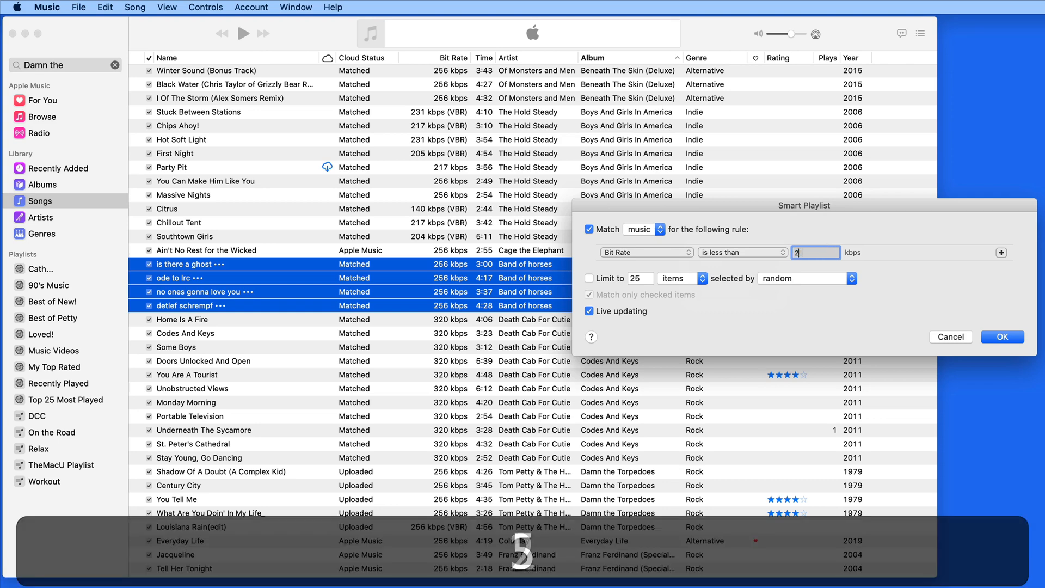
Add a second rule Cloud Status is Matched and create the playlist.
{"action": "left_click", "coordinate": [1000, 251]}
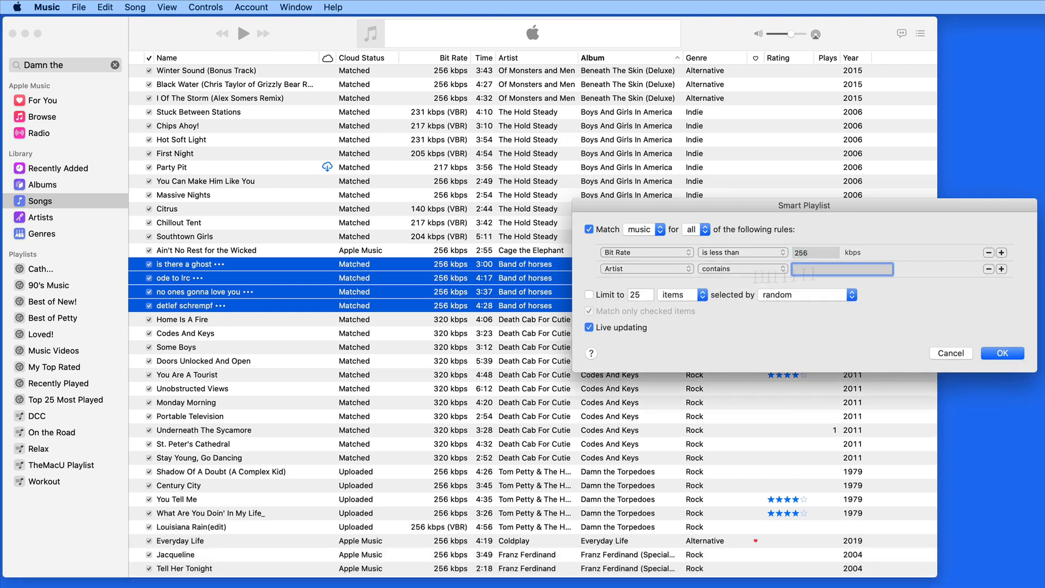
{"action": "left_click", "coordinate": [644, 251]}
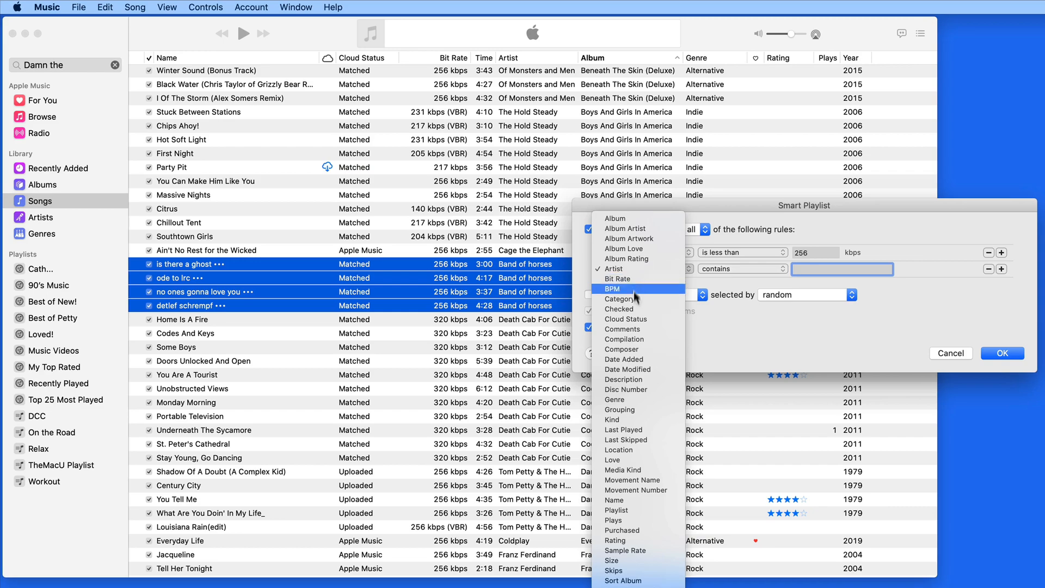
{"action": "left_click", "coordinate": [625, 319]}
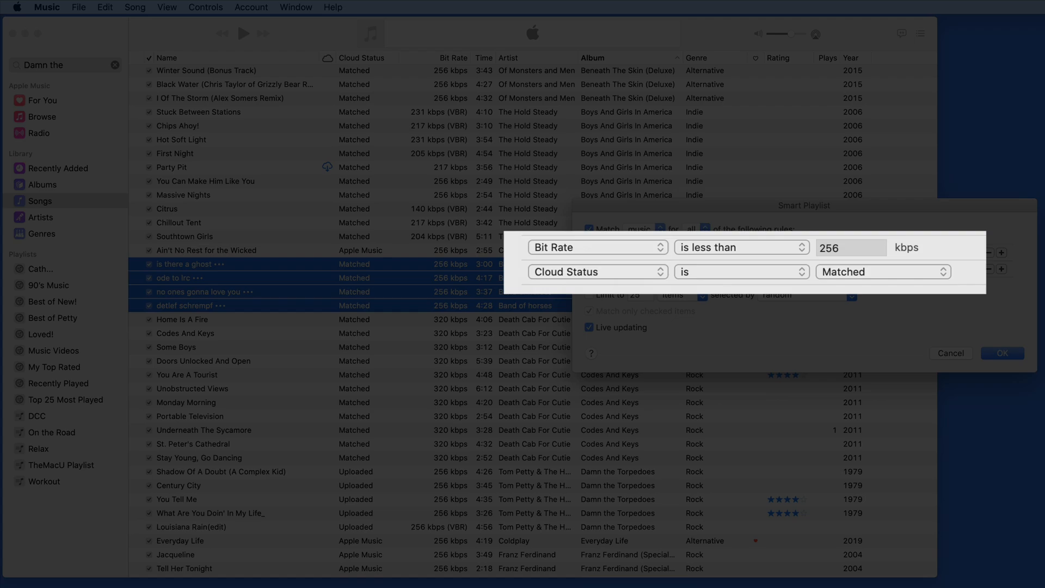
{"action": "left_click", "coordinate": [1001, 352]}
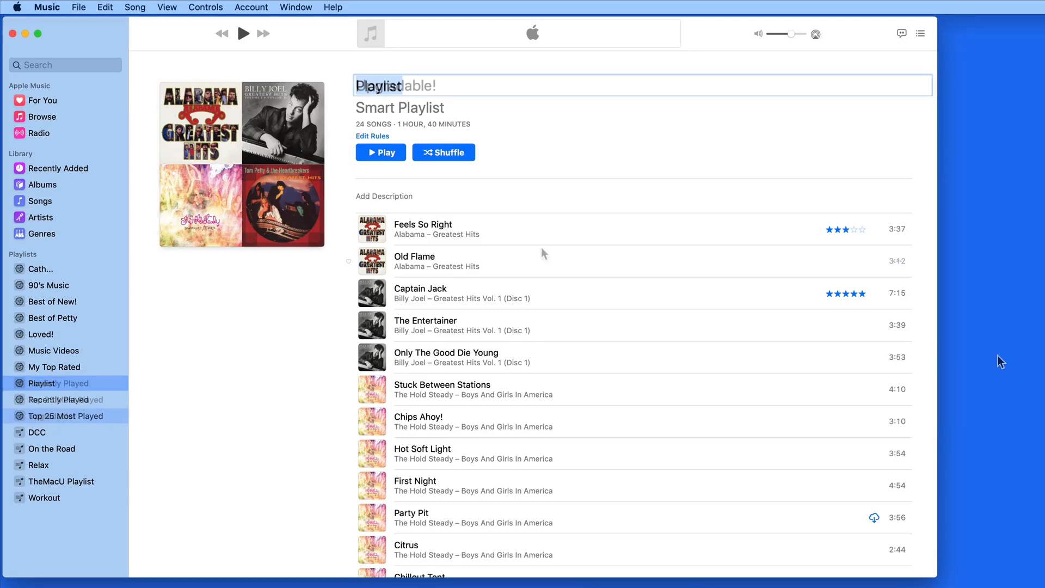